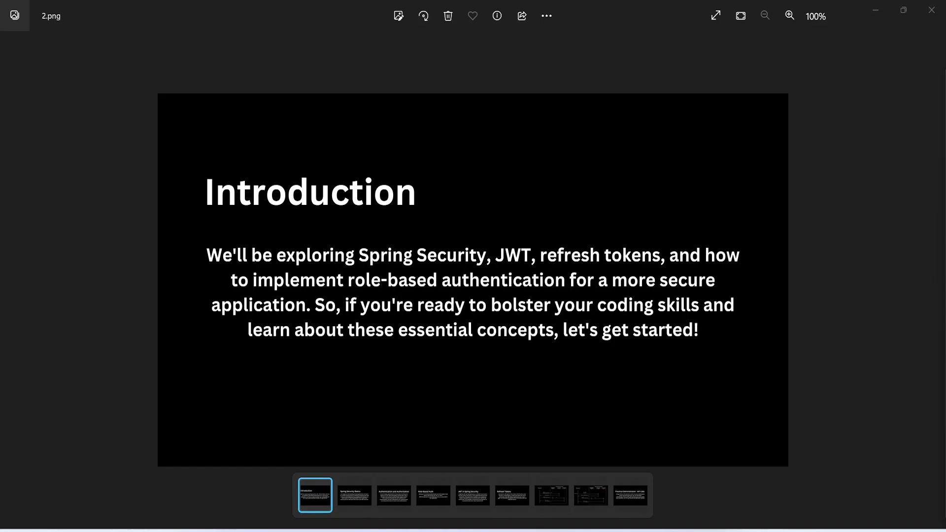
pyautogui.moveTo(796, 456)
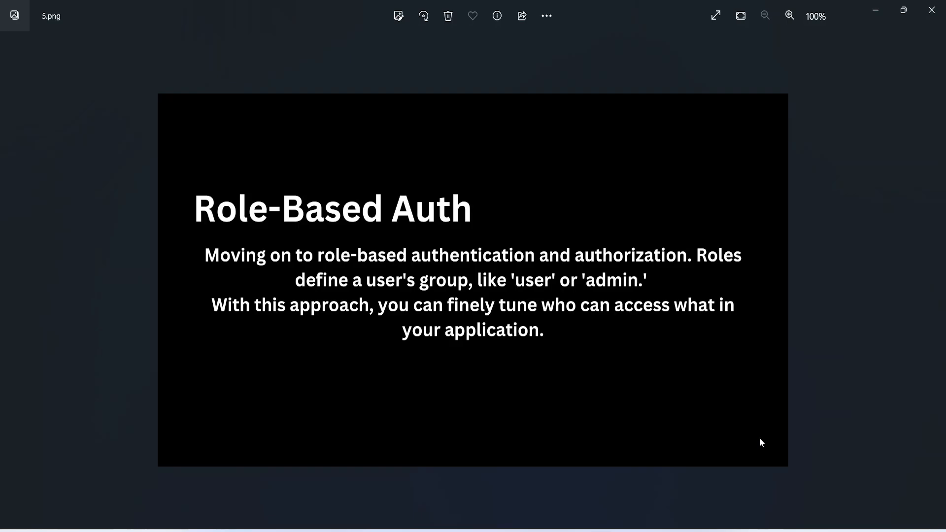
pyautogui.press('right')
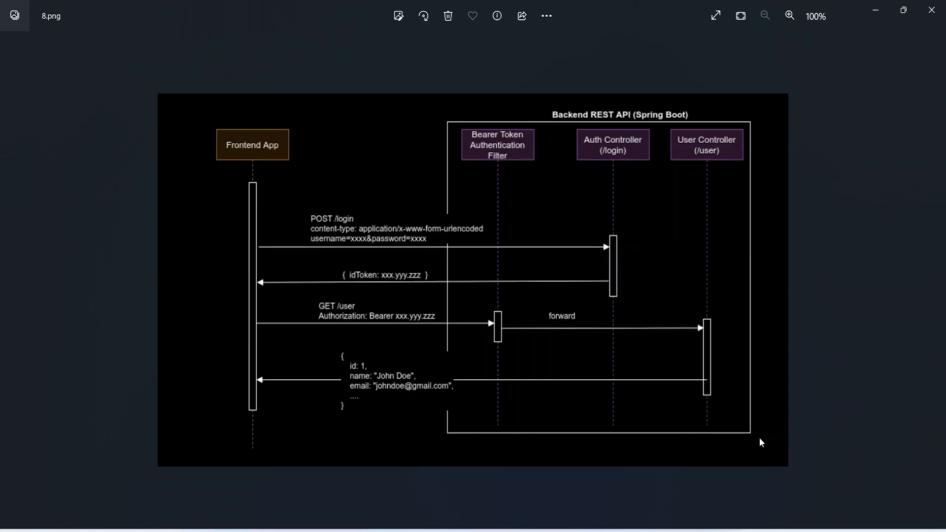
pyautogui.moveTo(658, 351)
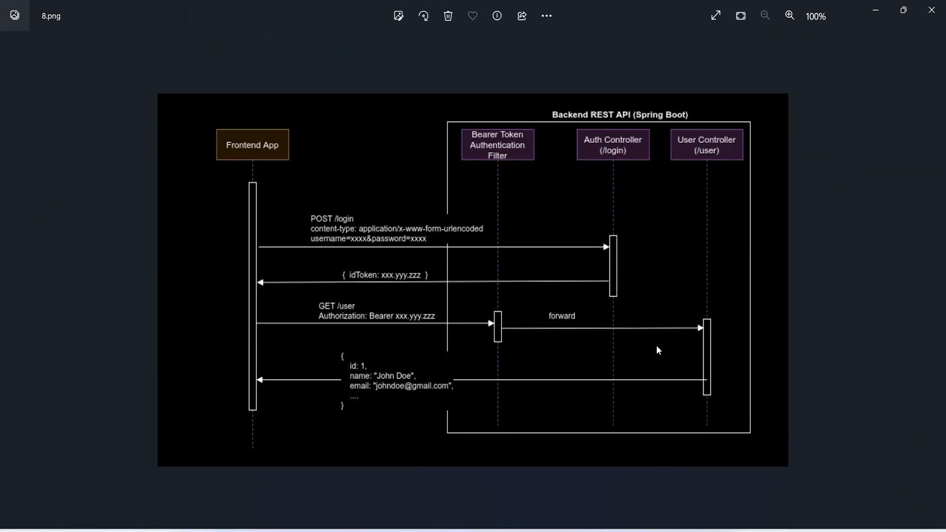
pyautogui.moveTo(487, 323)
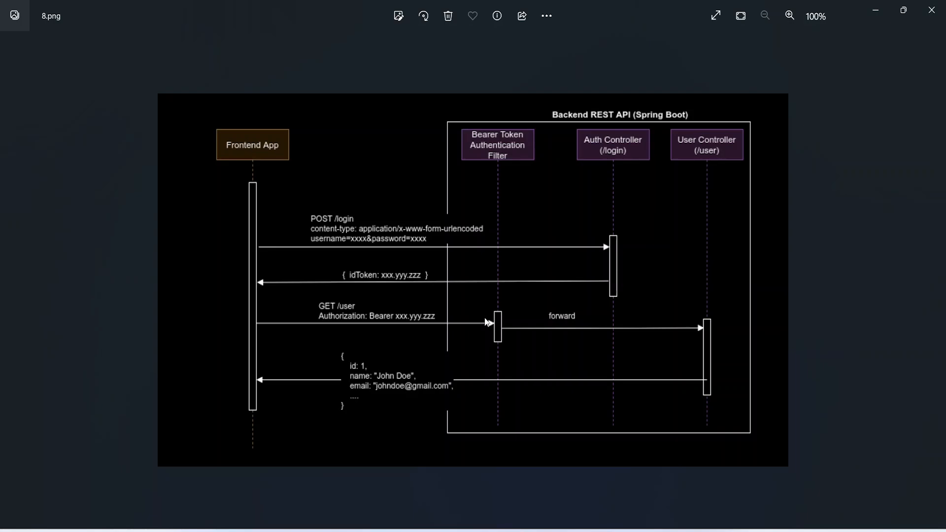
pyautogui.moveTo(706, 170)
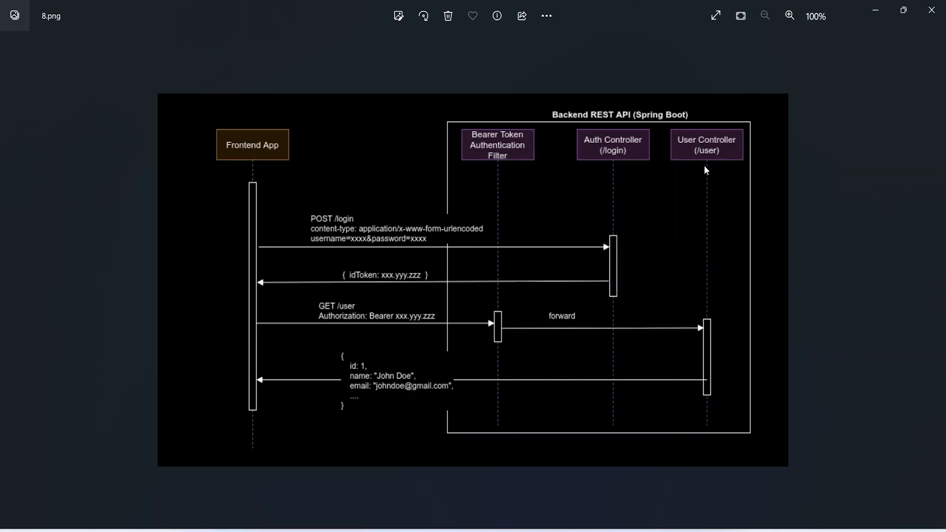
pyautogui.moveTo(504, 173)
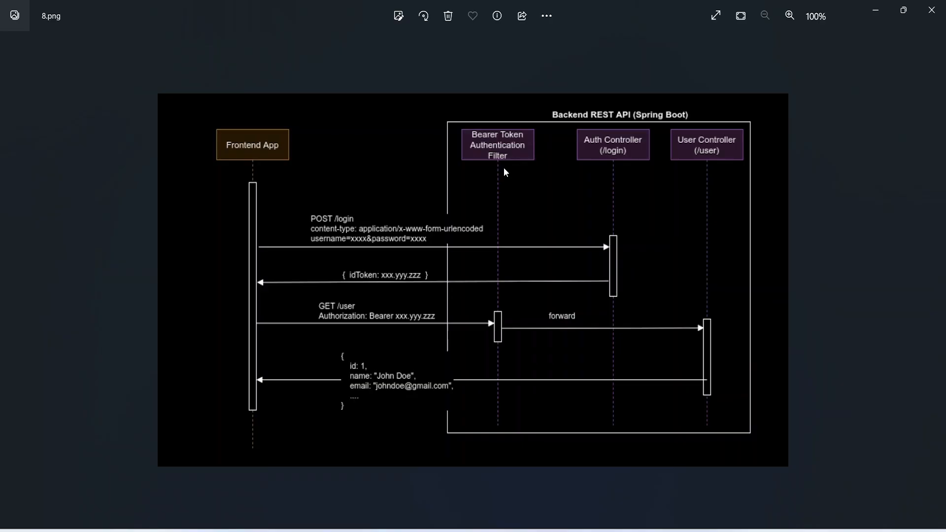
pyautogui.moveTo(614, 175)
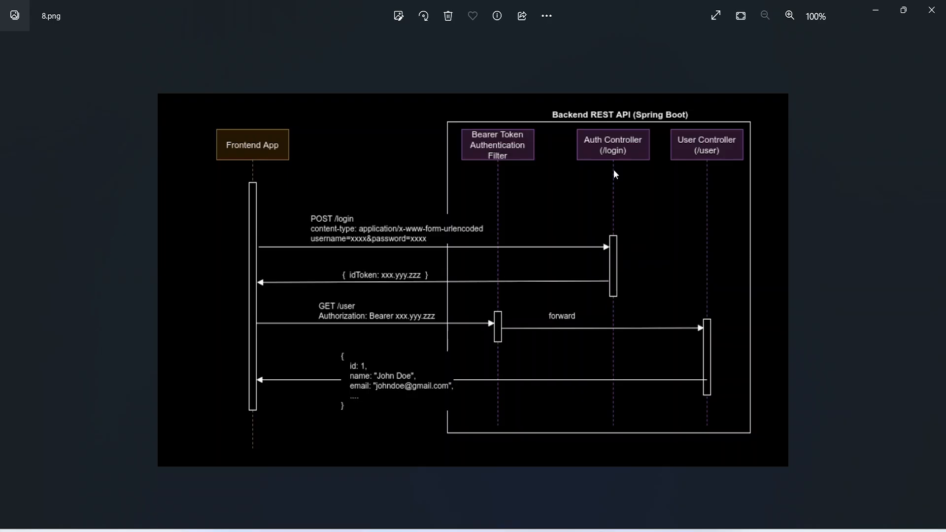
pyautogui.moveTo(708, 183)
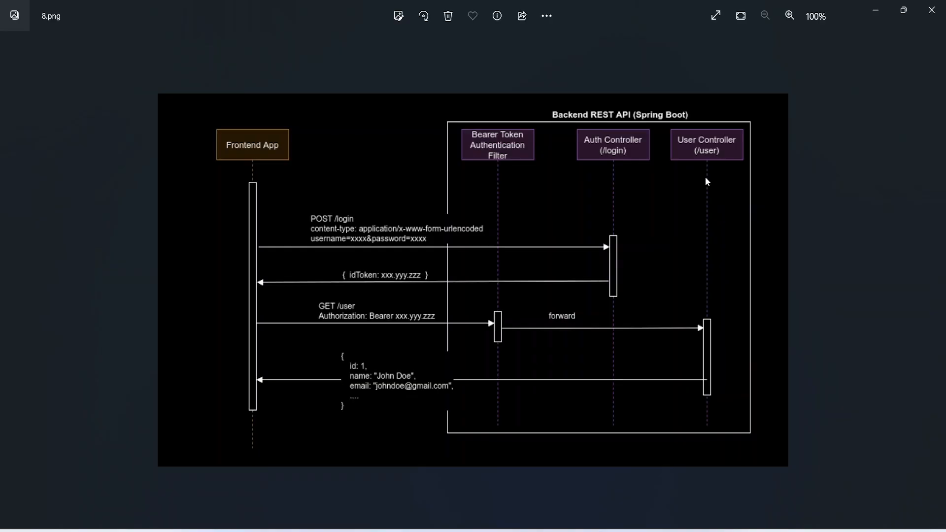
pyautogui.moveTo(275, 250)
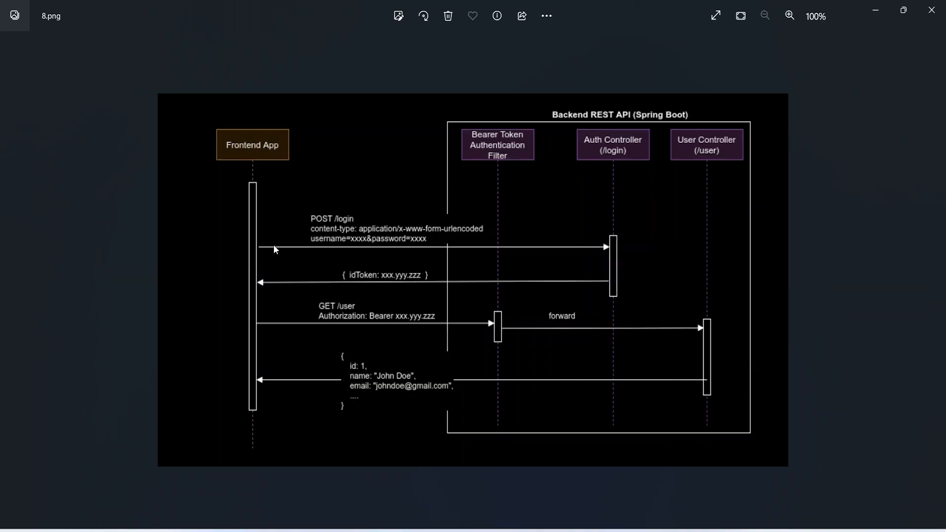
pyautogui.moveTo(302, 242)
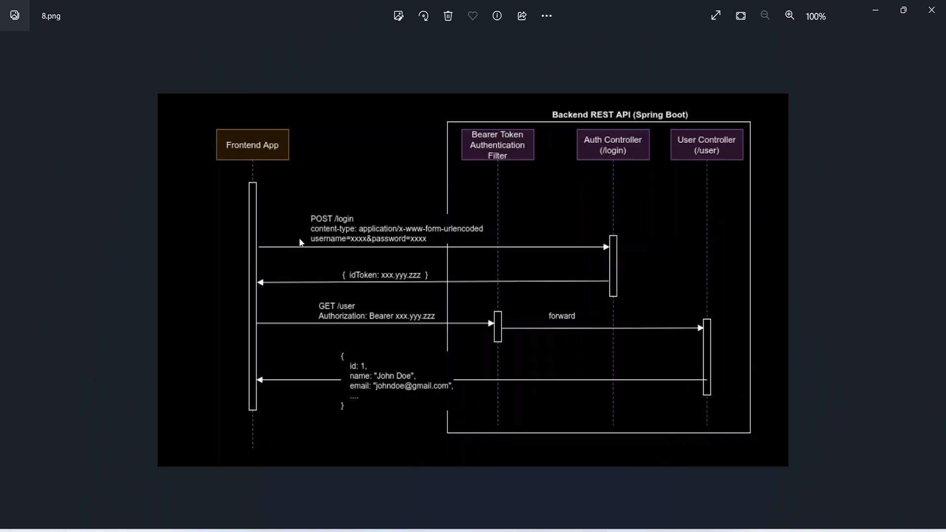
pyautogui.moveTo(480, 257)
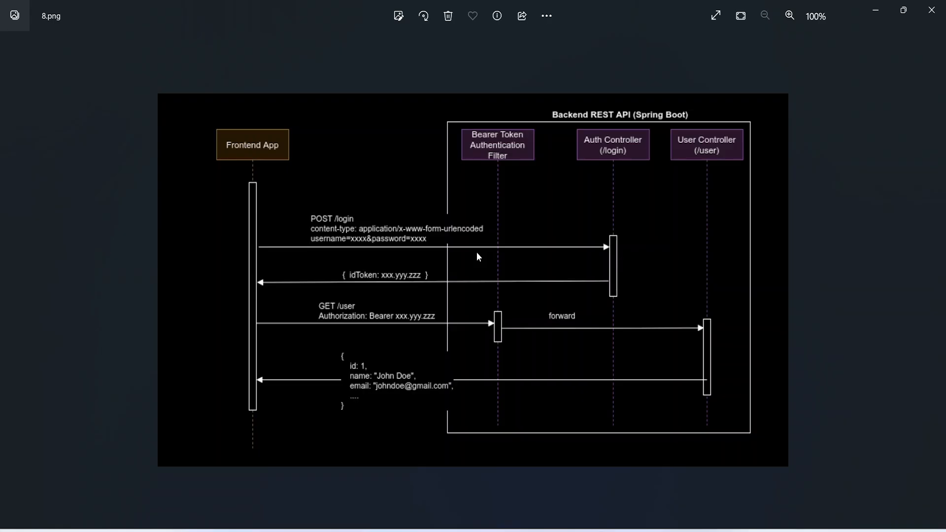
pyautogui.moveTo(602, 249)
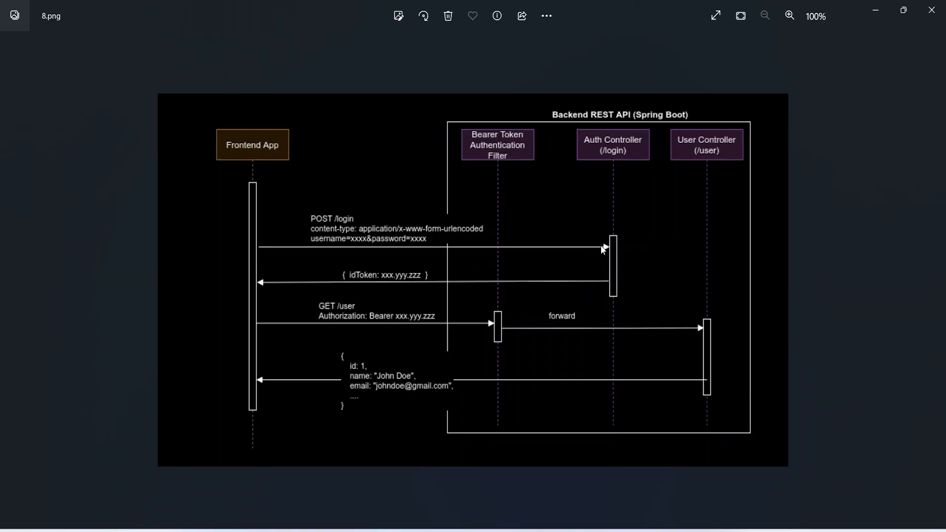
pyautogui.moveTo(604, 277)
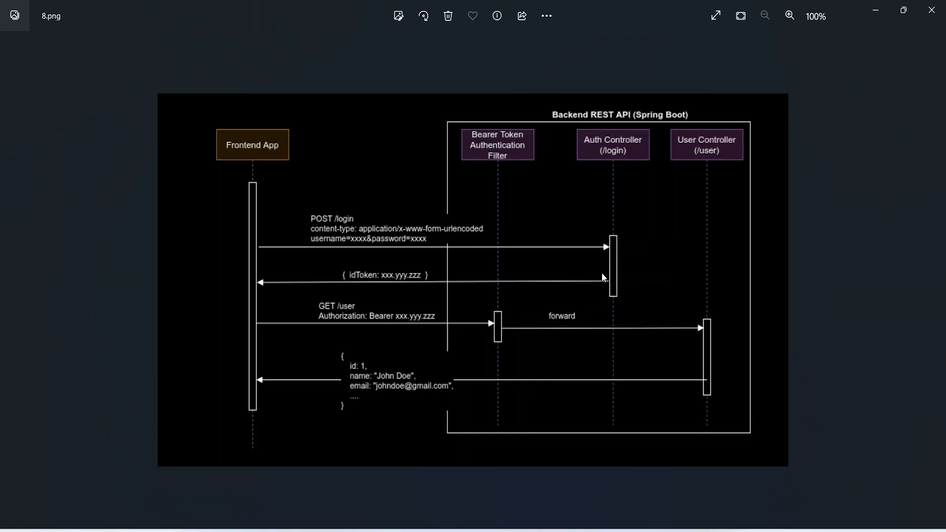
pyautogui.moveTo(279, 327)
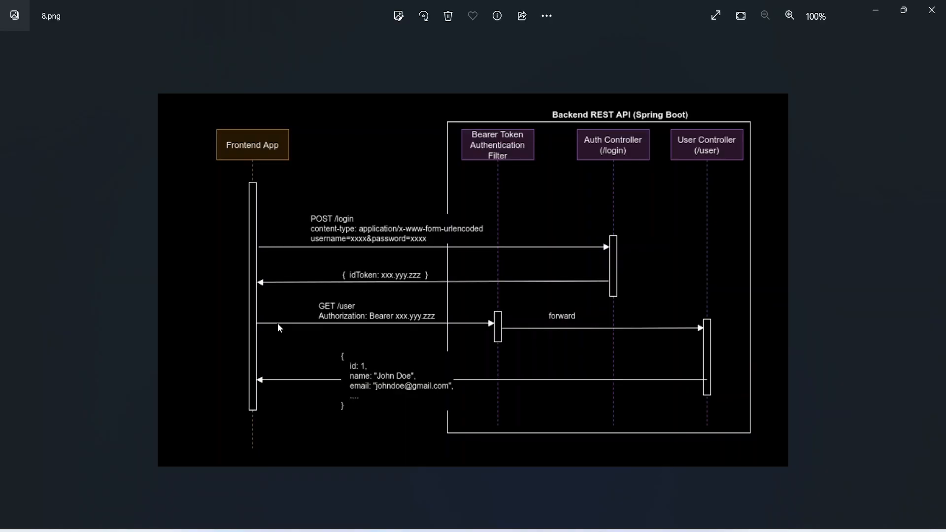
pyautogui.moveTo(334, 320)
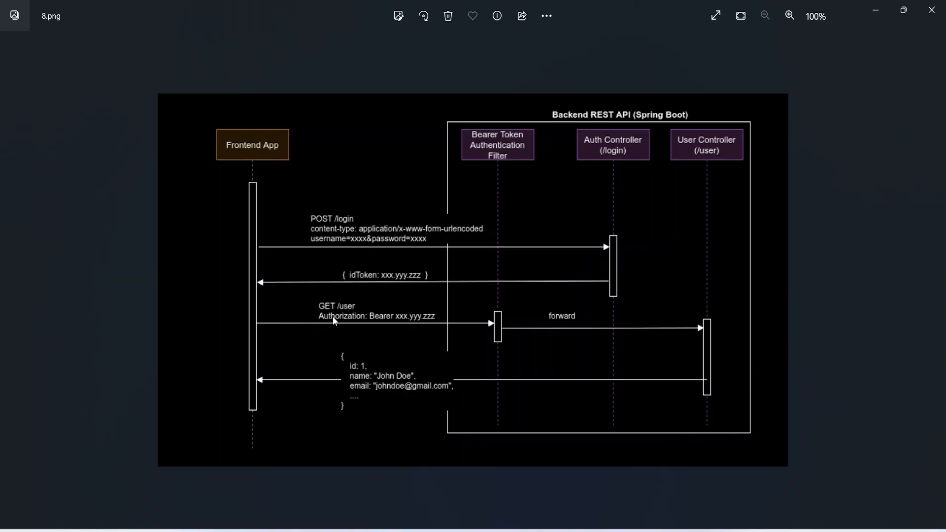
pyautogui.moveTo(454, 332)
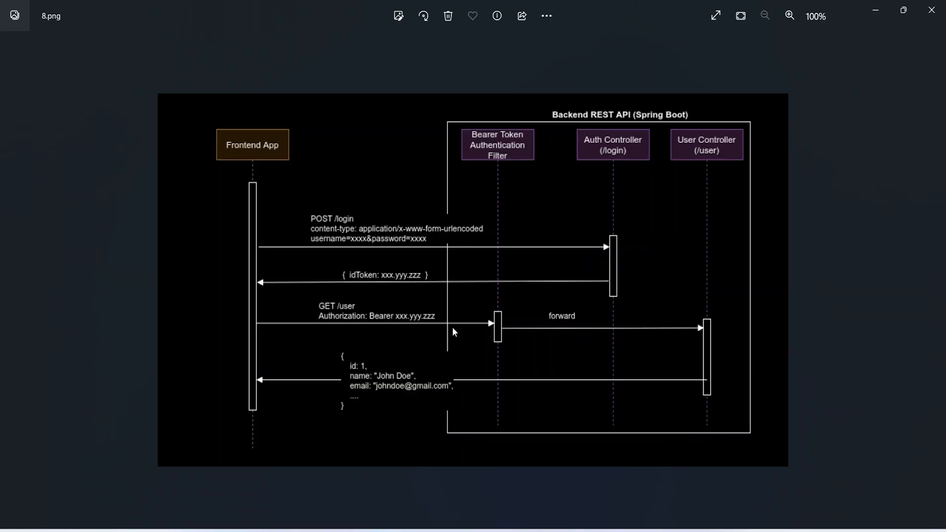
pyautogui.moveTo(403, 394)
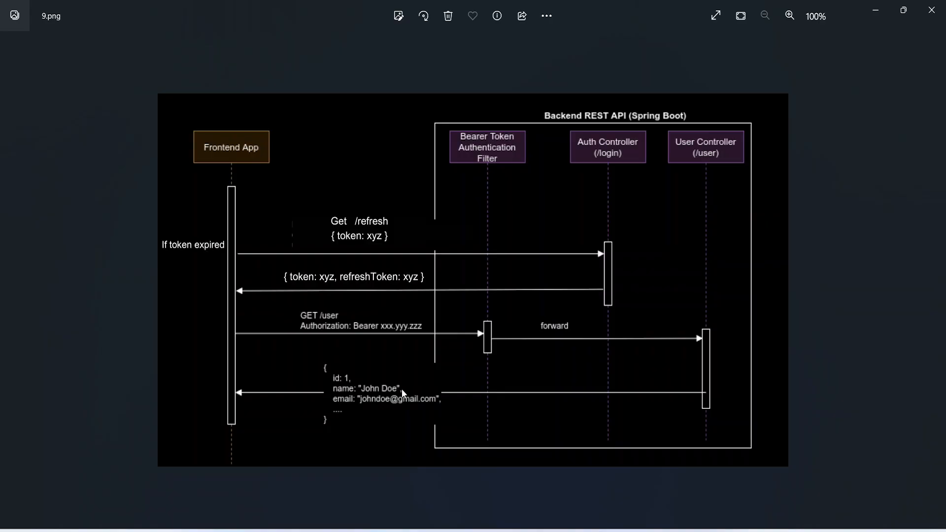
pyautogui.moveTo(175, 261)
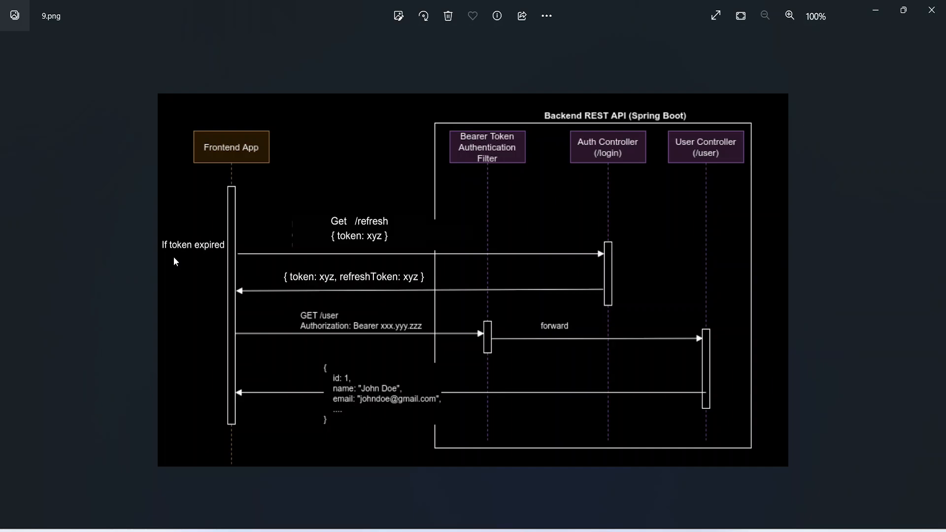
pyautogui.moveTo(330, 263)
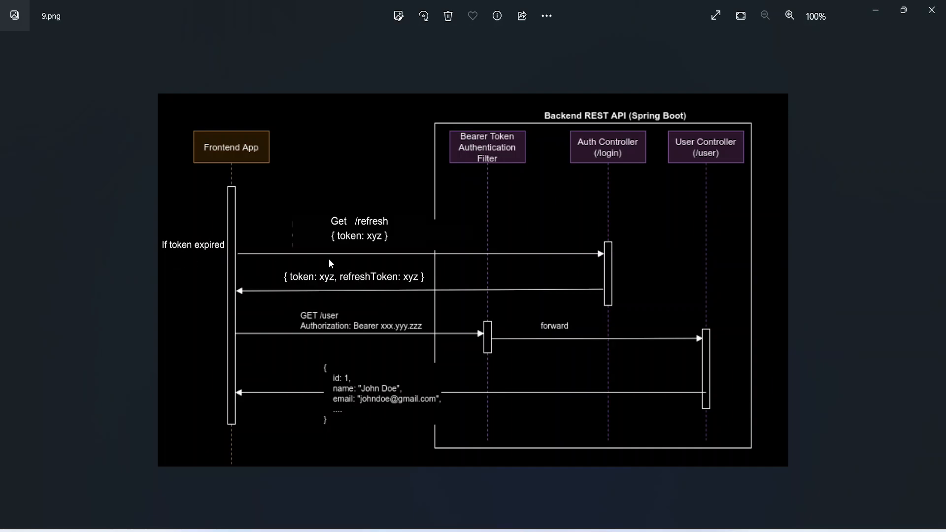
pyautogui.moveTo(606, 274)
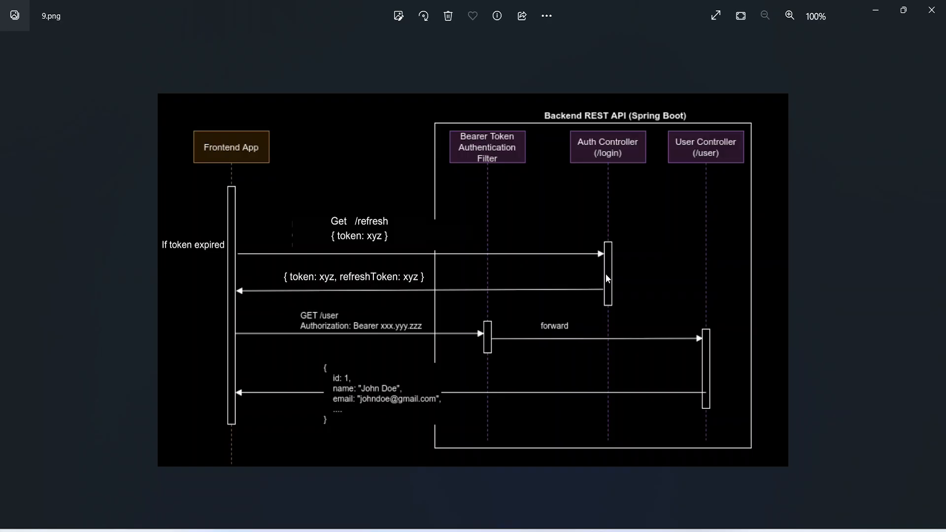
pyautogui.moveTo(356, 346)
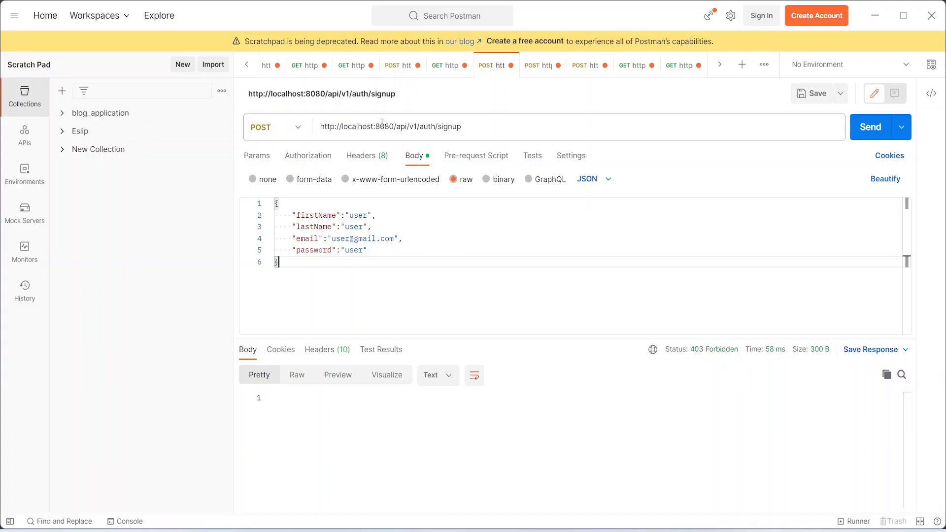
pyautogui.moveTo(442, 127)
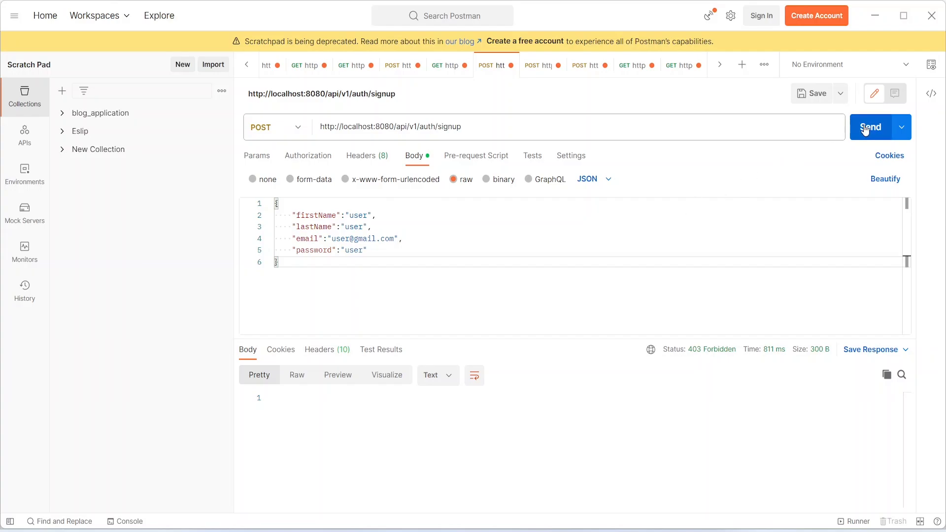
# - Resend the signup request and get 200 OK with the created user (id 6, role USER)
pyautogui.click(871, 127)
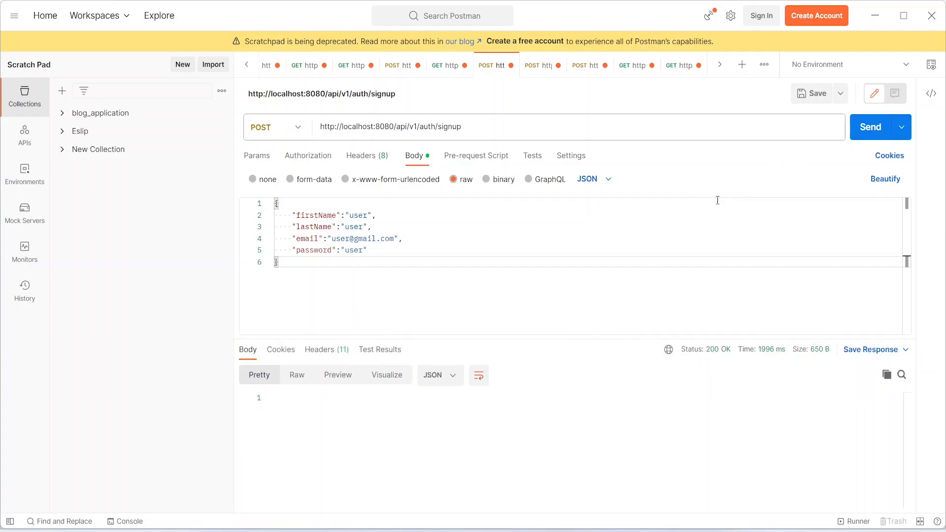
pyautogui.click(870, 127)
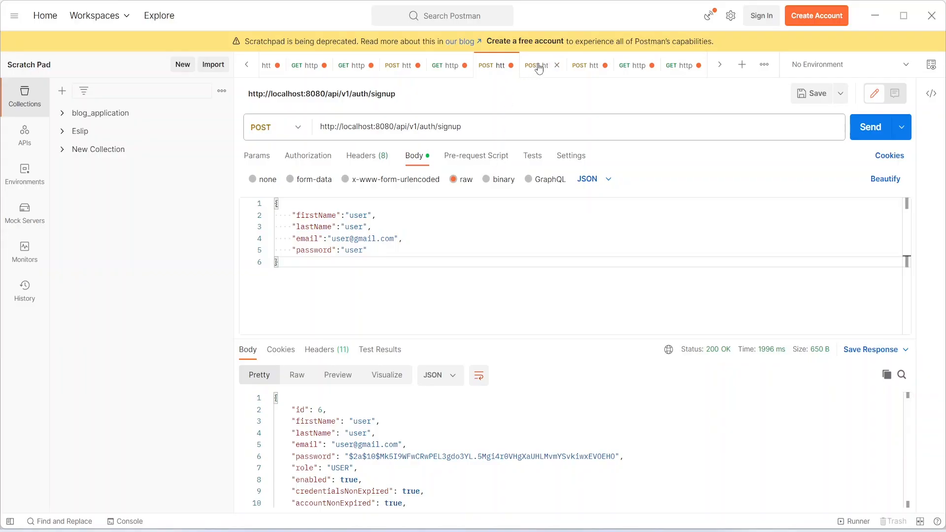
# - Send the admin signin request, get 200 OK, and select the returned token value
pyautogui.click(539, 65)
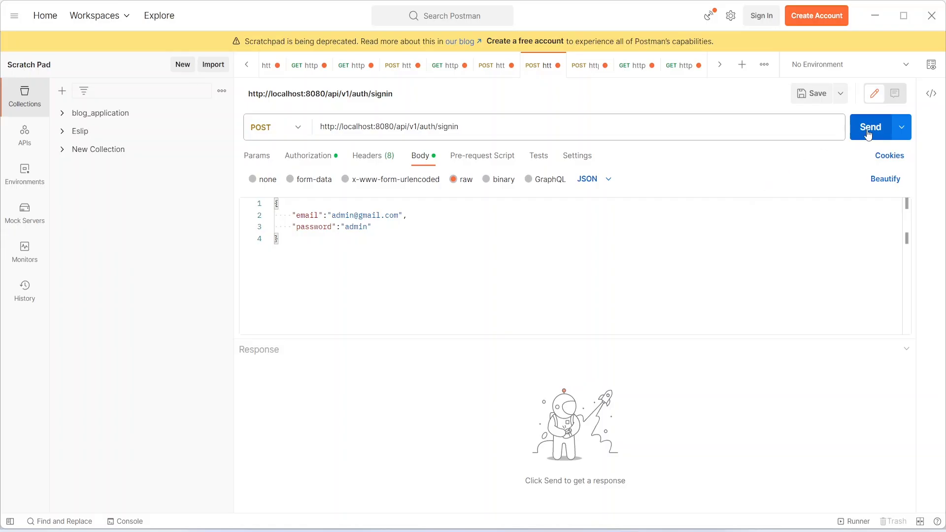
pyautogui.click(870, 127)
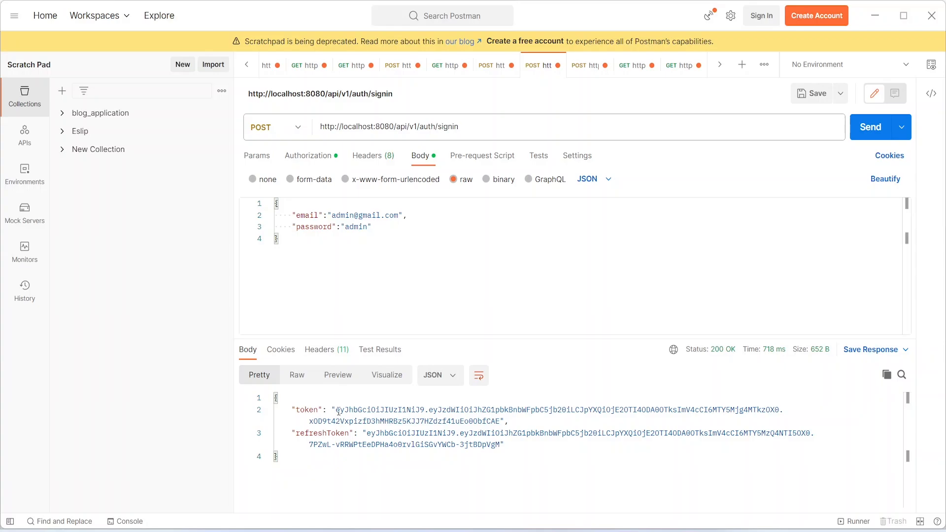
pyautogui.doubleClick(305, 410)
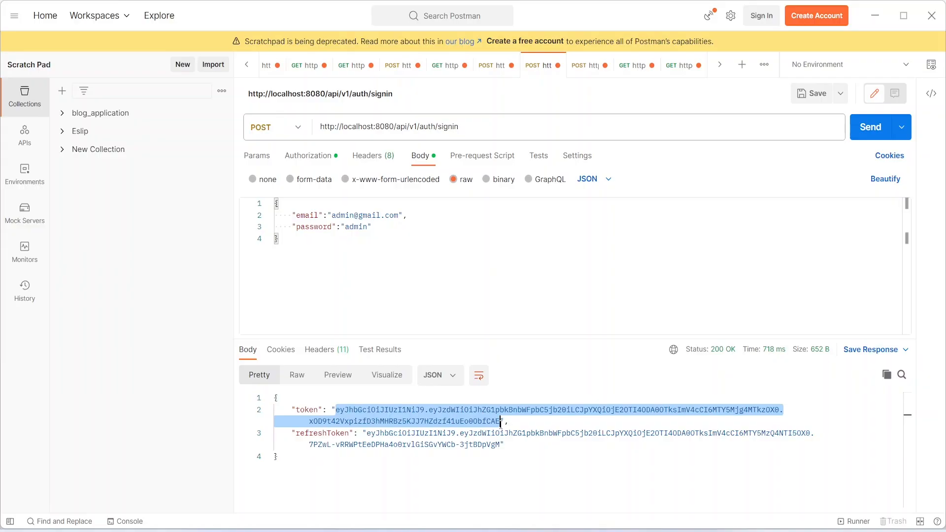
pyautogui.moveTo(583, 65)
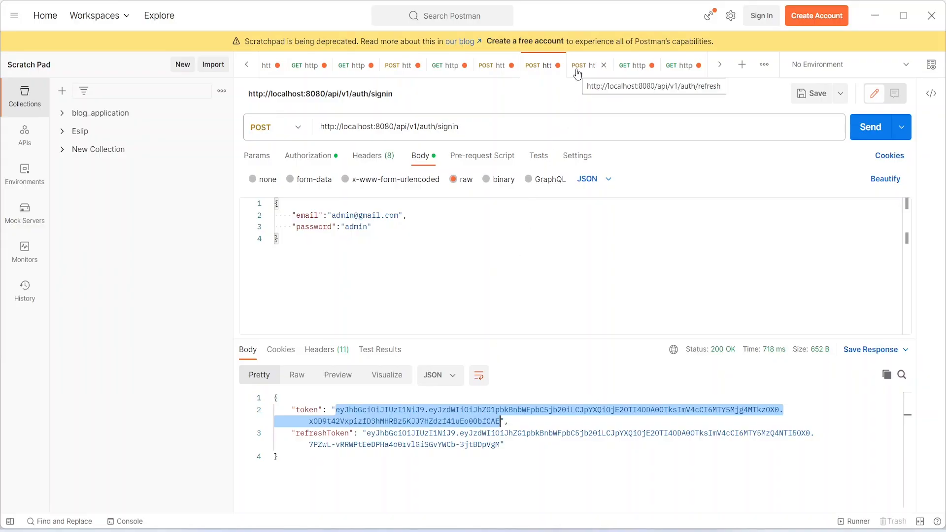
# - Send the auth/refresh request with the new token and get 200 OK with fresh tokens
pyautogui.click(585, 65)
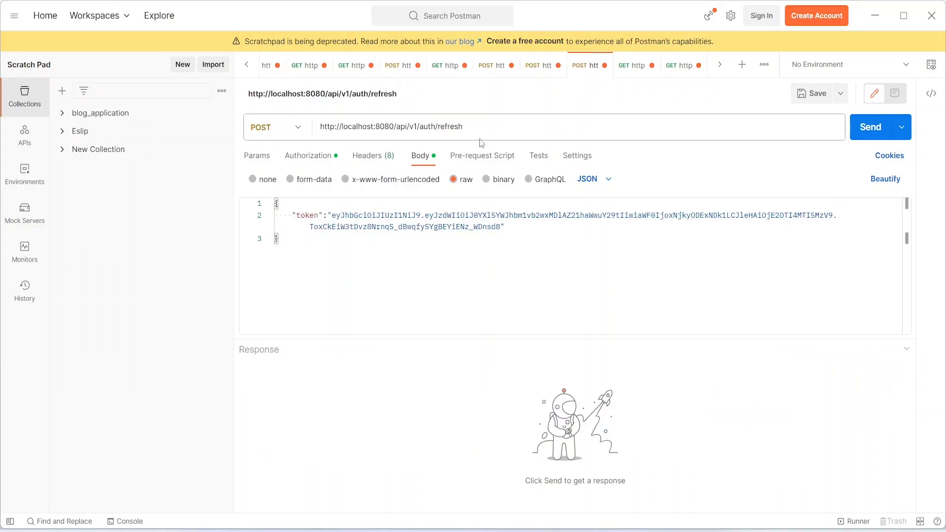
pyautogui.moveTo(428, 152)
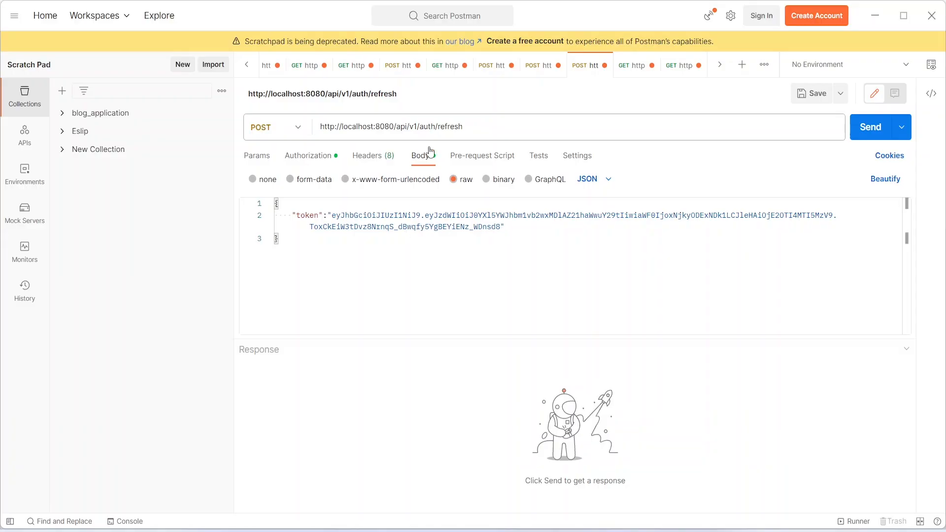
pyautogui.moveTo(409, 196)
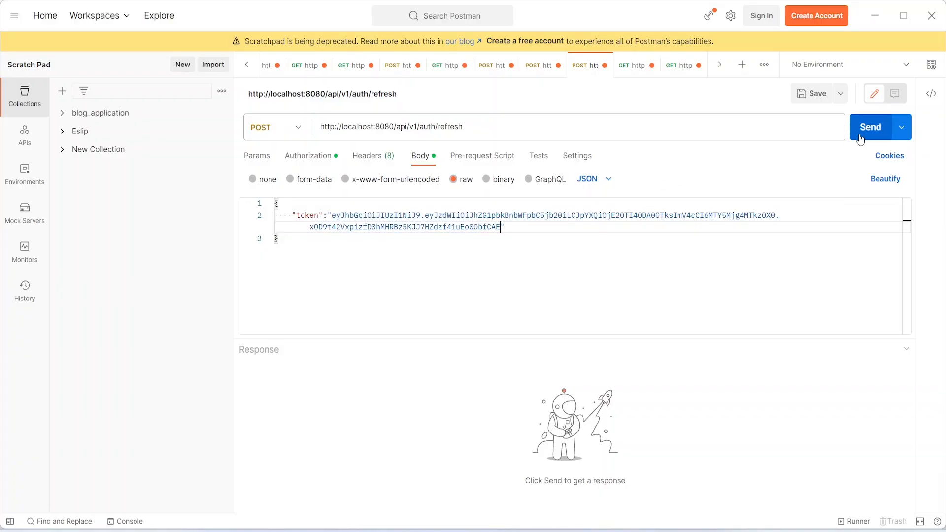
pyautogui.click(869, 127)
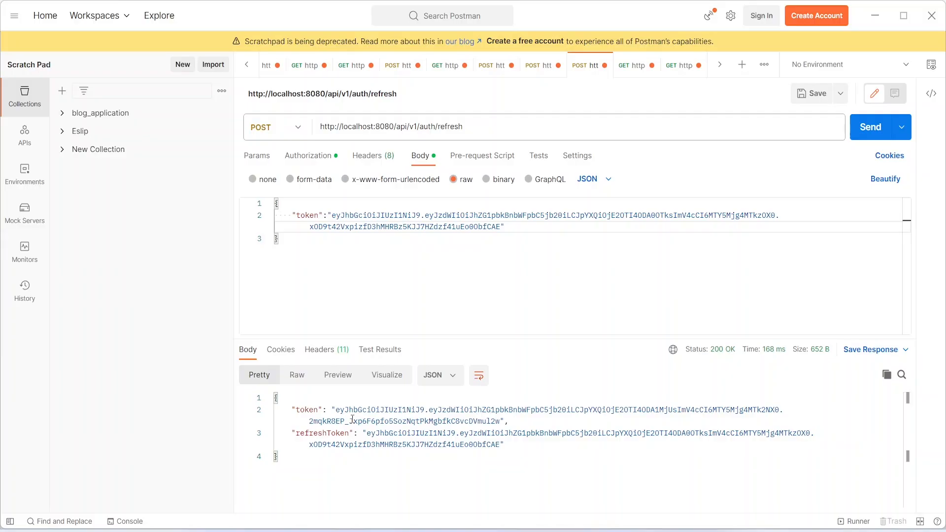
pyautogui.moveTo(420, 373)
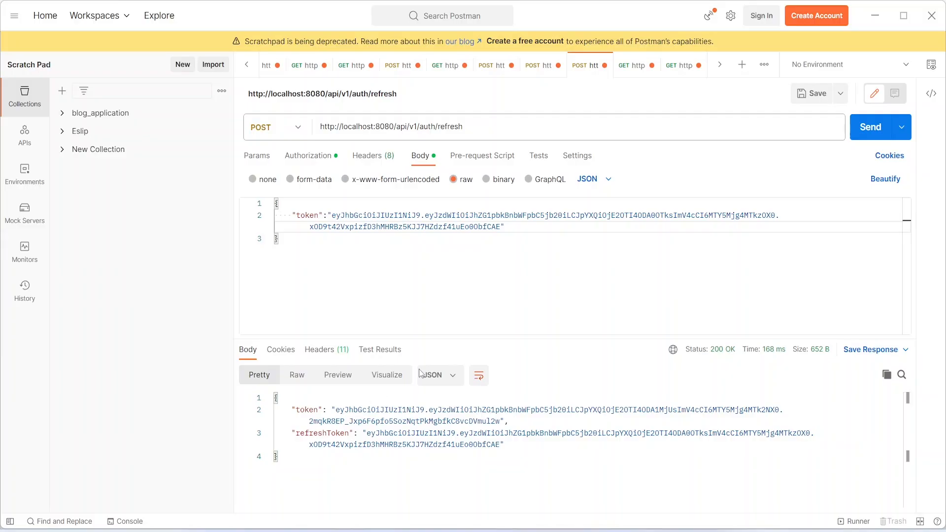
# - Send GET api/v1/admin with the bearer token and get 200 OK "Hi Admin"
pyautogui.click(631, 65)
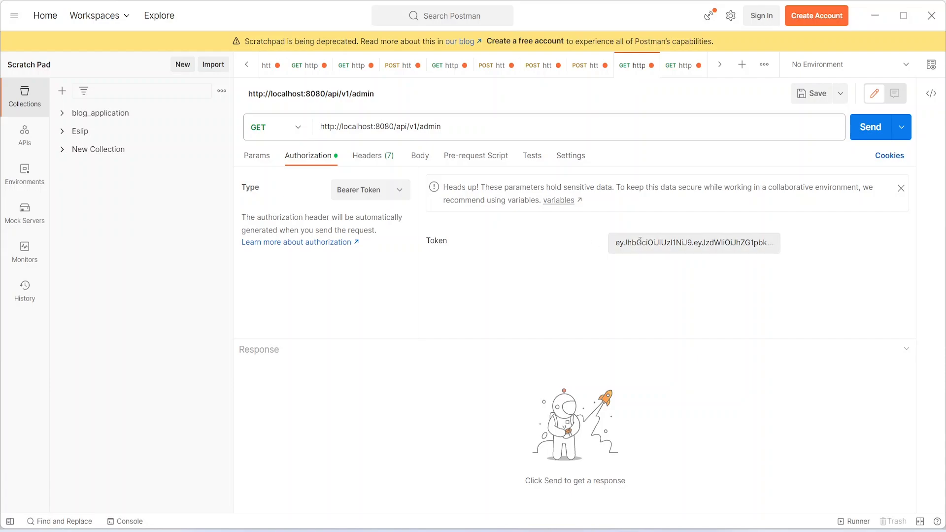
pyautogui.click(694, 242)
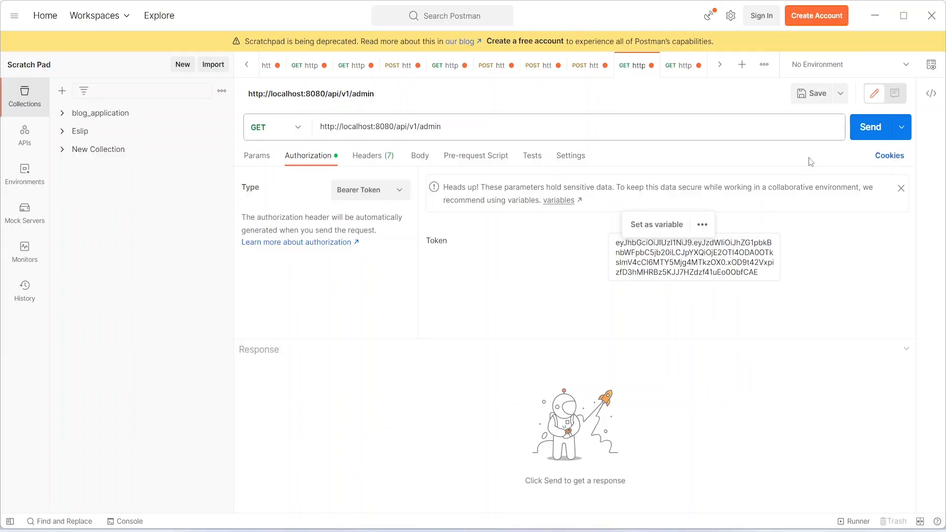
pyautogui.click(873, 127)
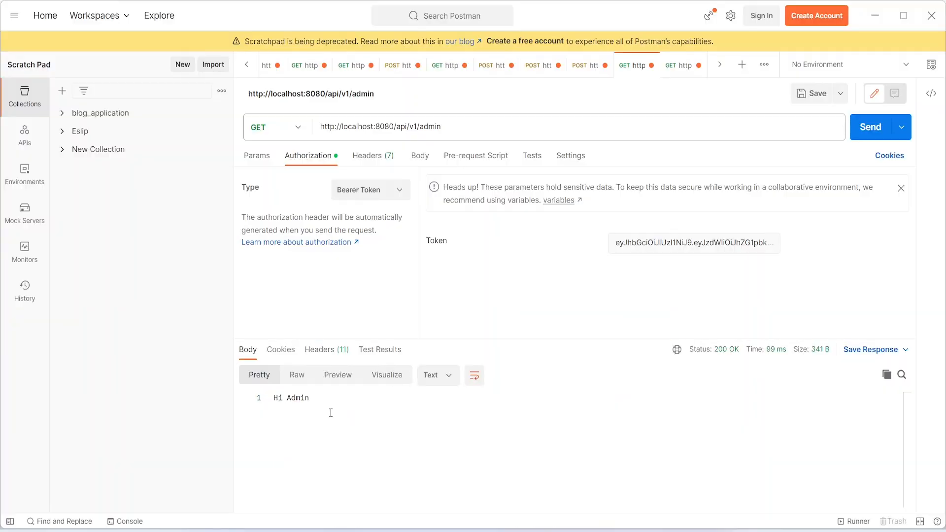
pyautogui.moveTo(648, 383)
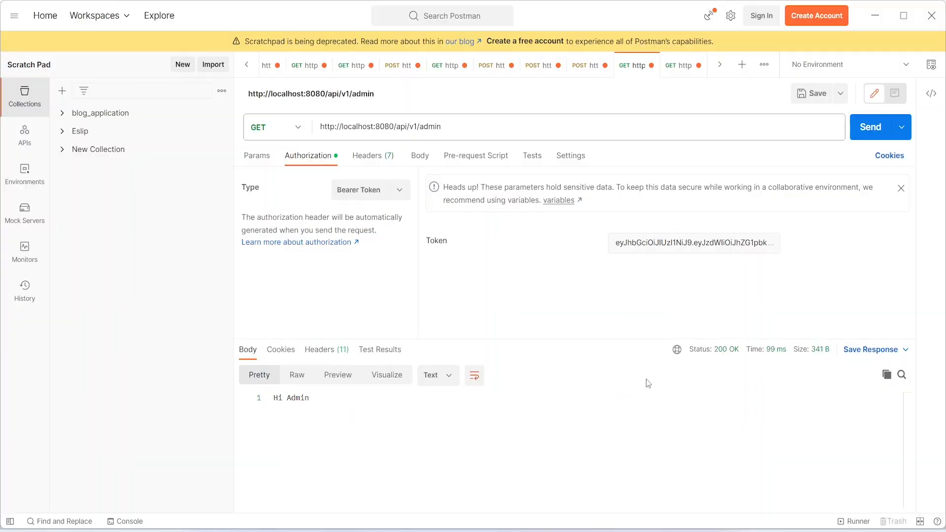
pyautogui.moveTo(304, 404)
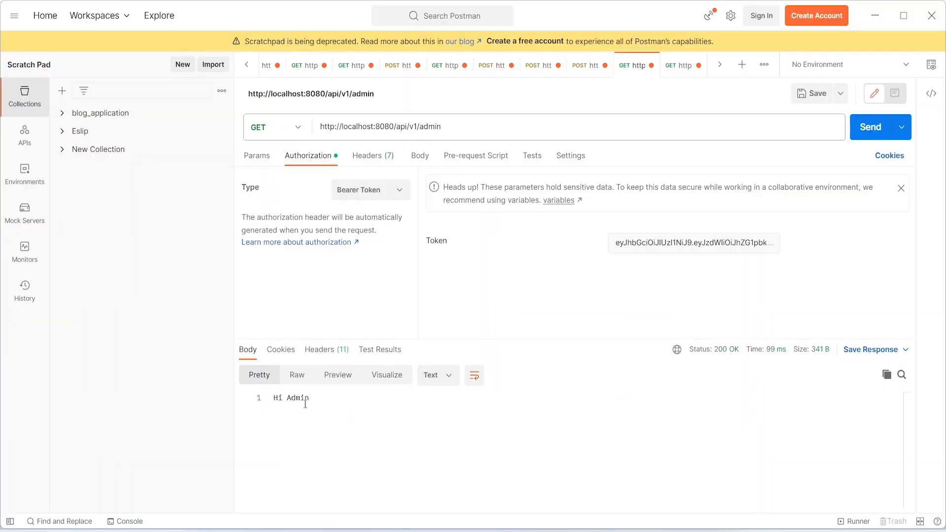
pyautogui.moveTo(680, 65)
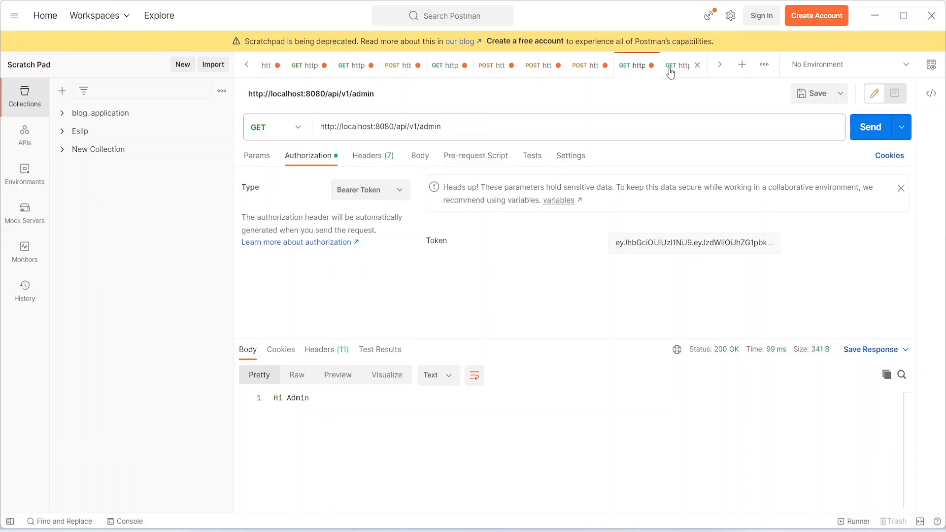
# - Send GET api/v1/user with the same admin bearer token and get 403 Forbidden
pyautogui.click(679, 65)
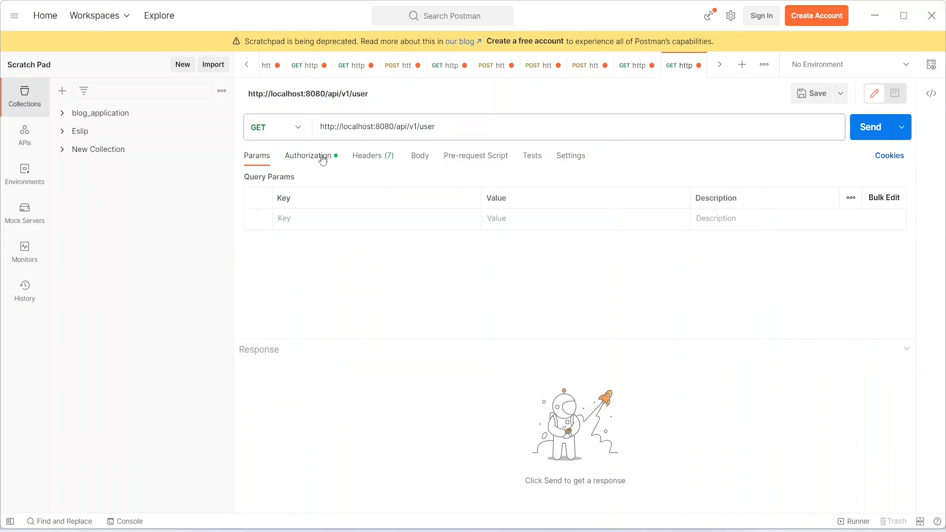
pyautogui.click(308, 154)
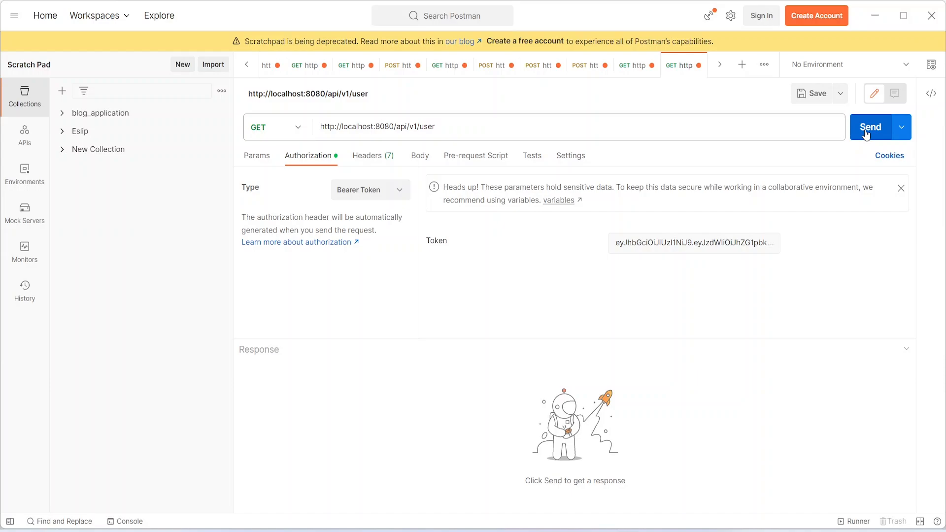
pyautogui.click(870, 127)
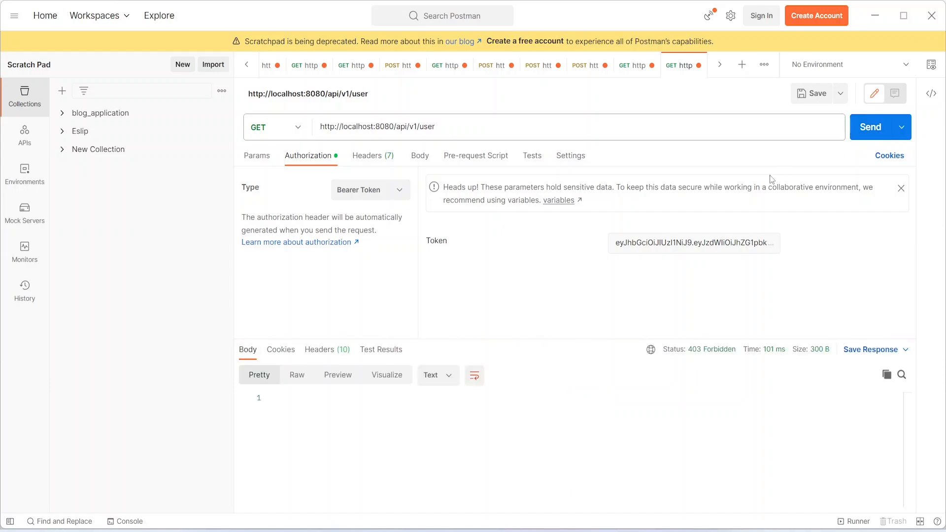
pyautogui.moveTo(690, 372)
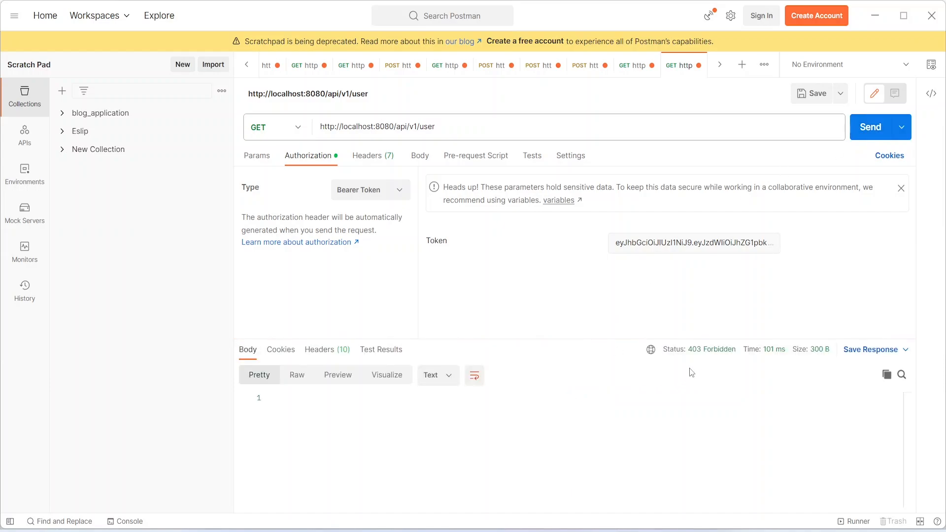
pyautogui.moveTo(703, 361)
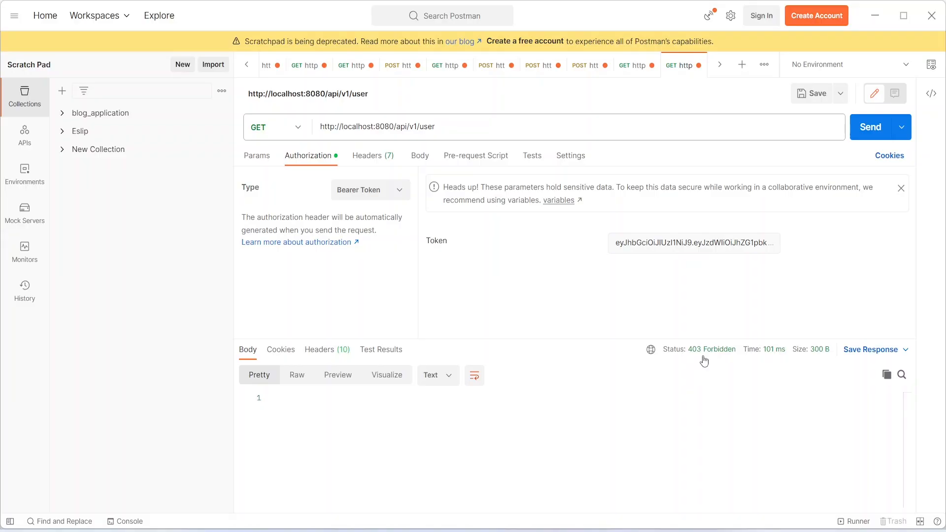
pyautogui.moveTo(571, 284)
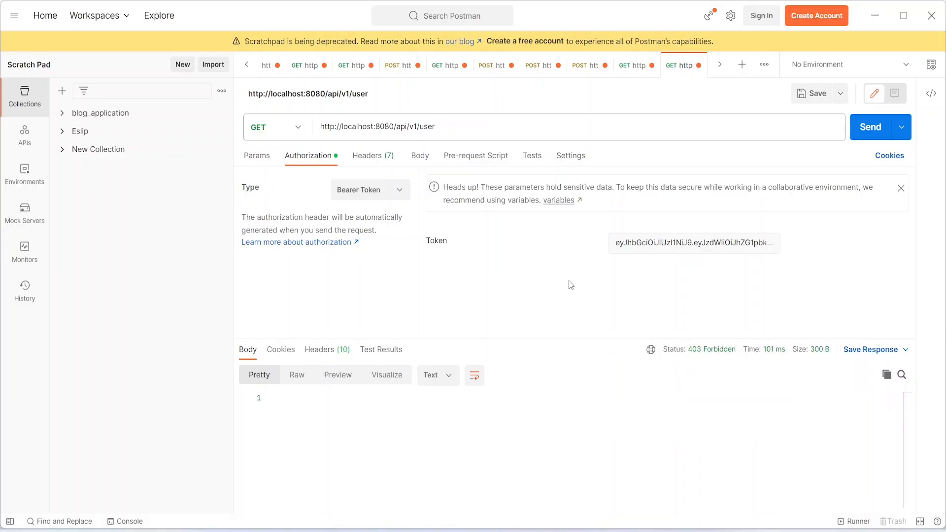
pyautogui.moveTo(572, 65)
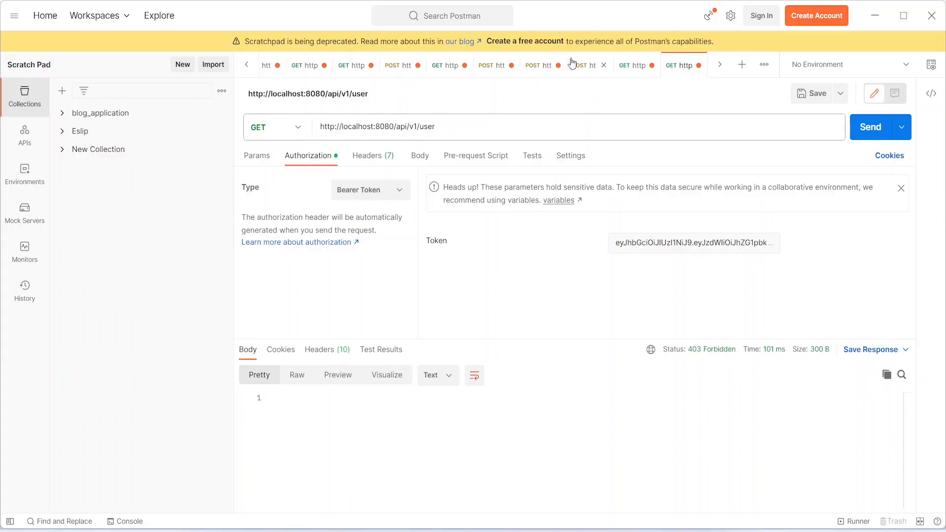
pyautogui.click(586, 65)
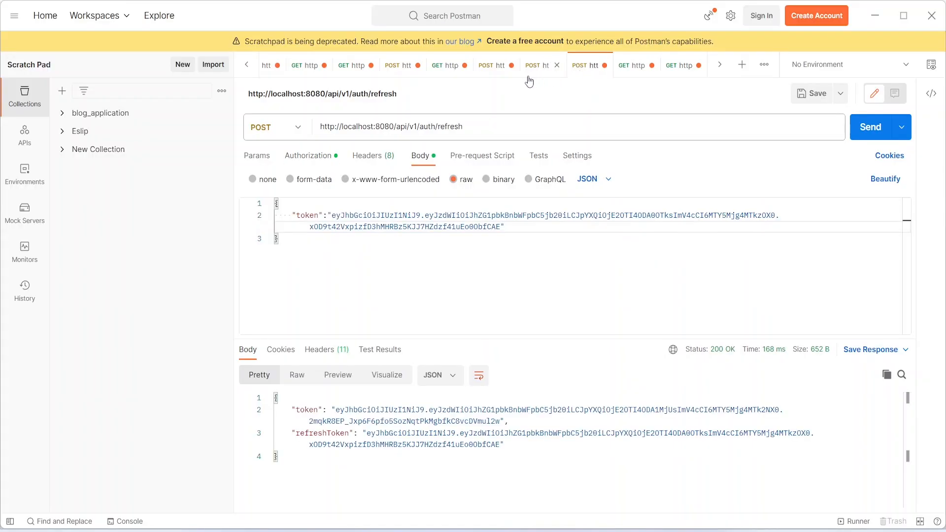
pyautogui.click(540, 65)
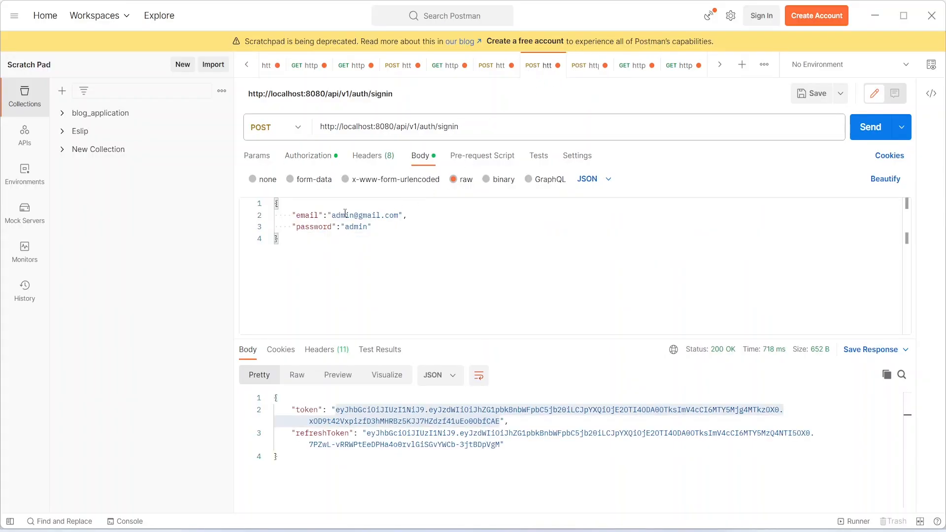
pyautogui.doubleClick(362, 214)
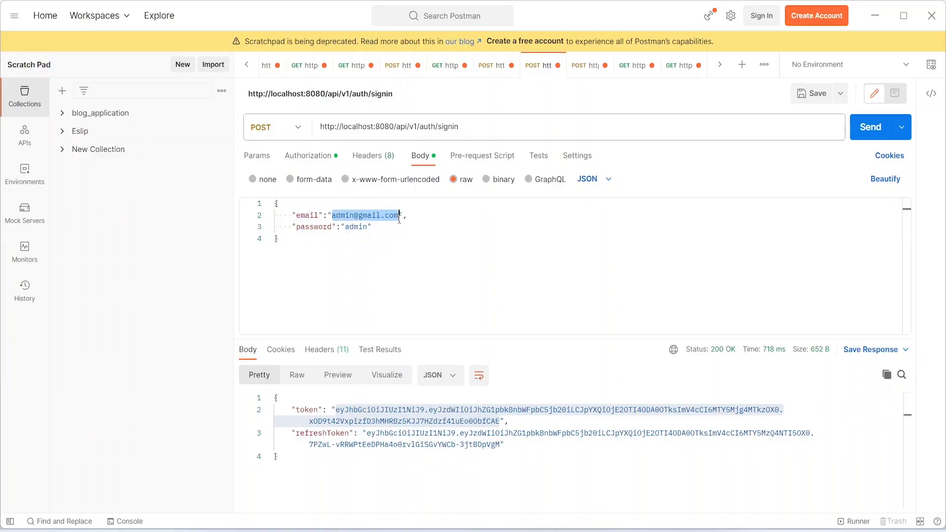
pyautogui.write('use')
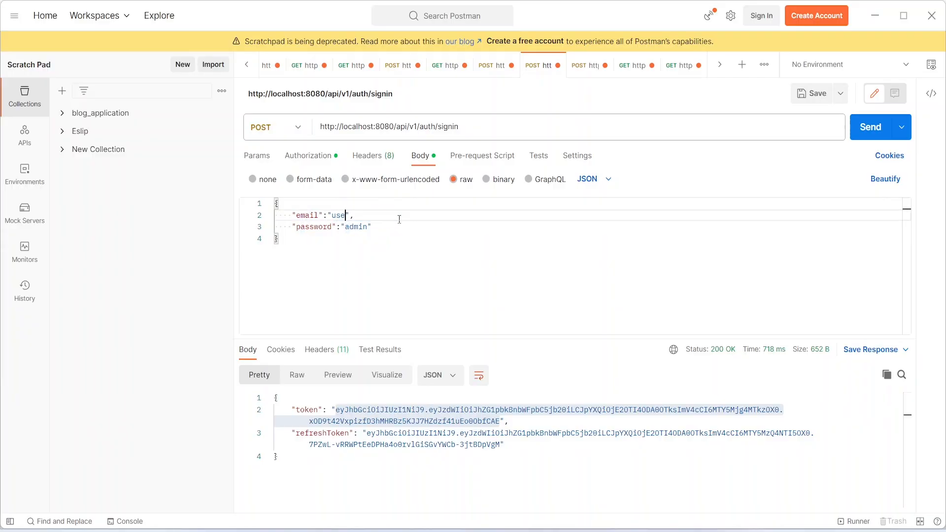
pyautogui.write('r@gmail.com')
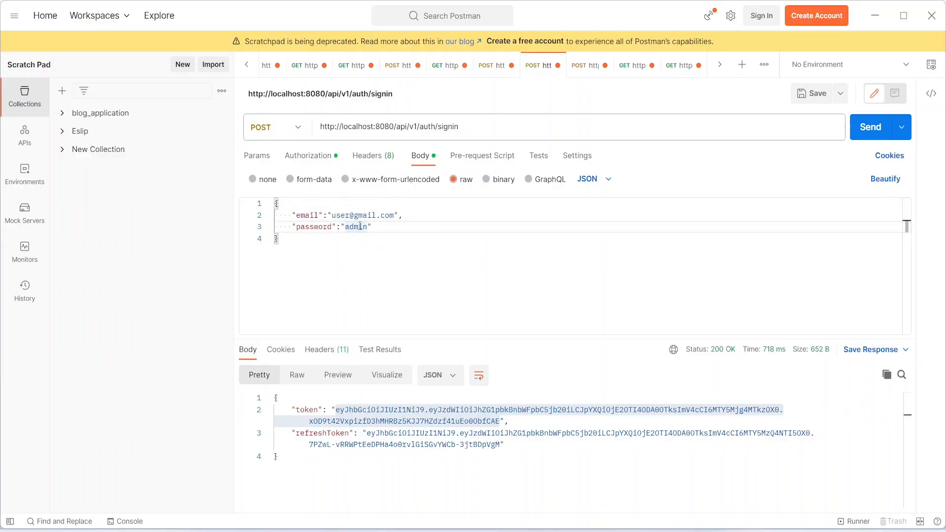
pyautogui.click(875, 127)
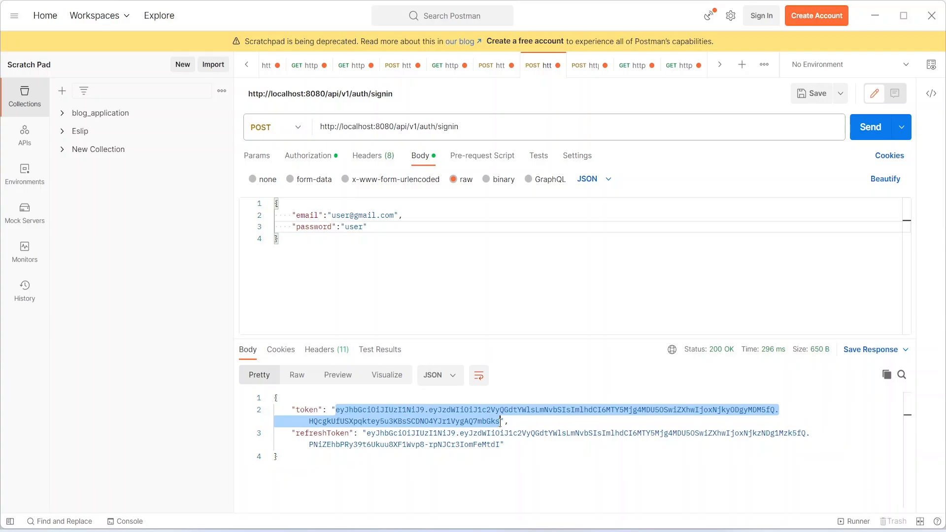
# - Replace the admin request's bearer token with the user's token and get 403 Forbidden
pyautogui.click(633, 65)
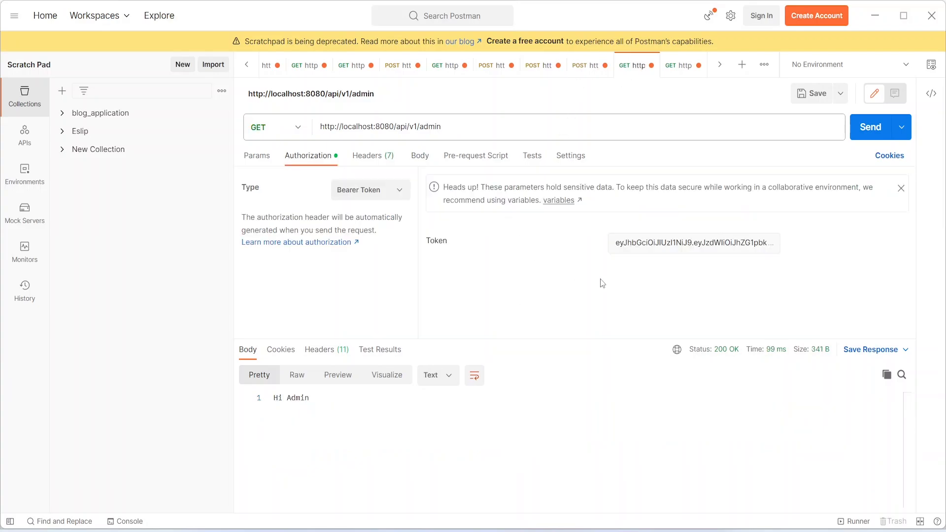
pyautogui.doubleClick(694, 253)
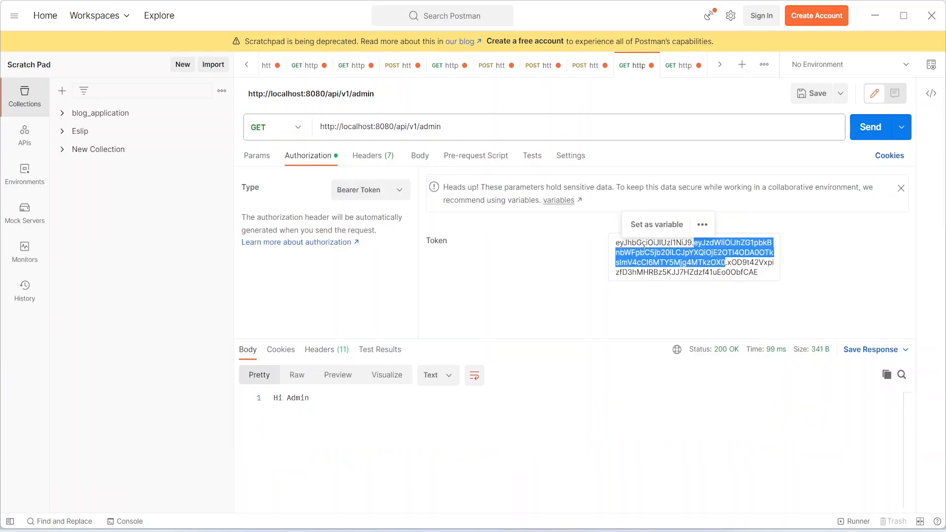
pyautogui.click(871, 127)
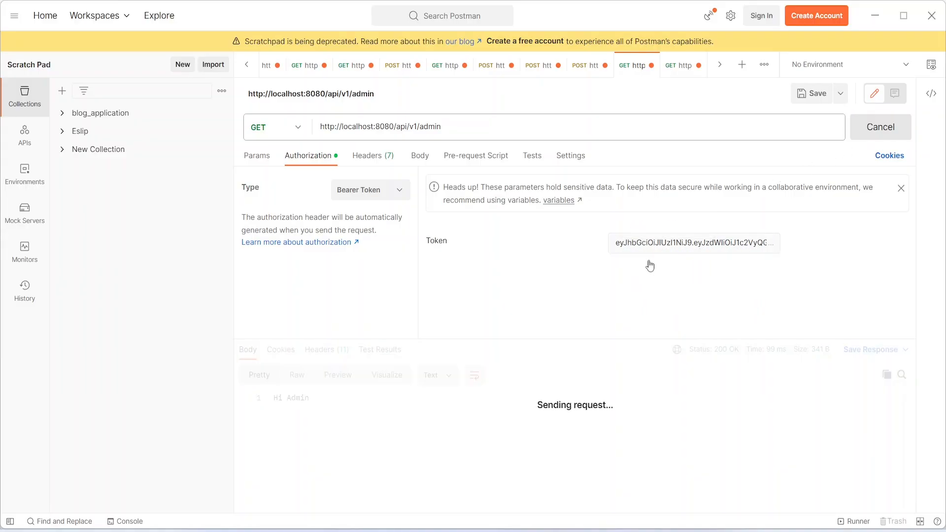
pyautogui.click(872, 127)
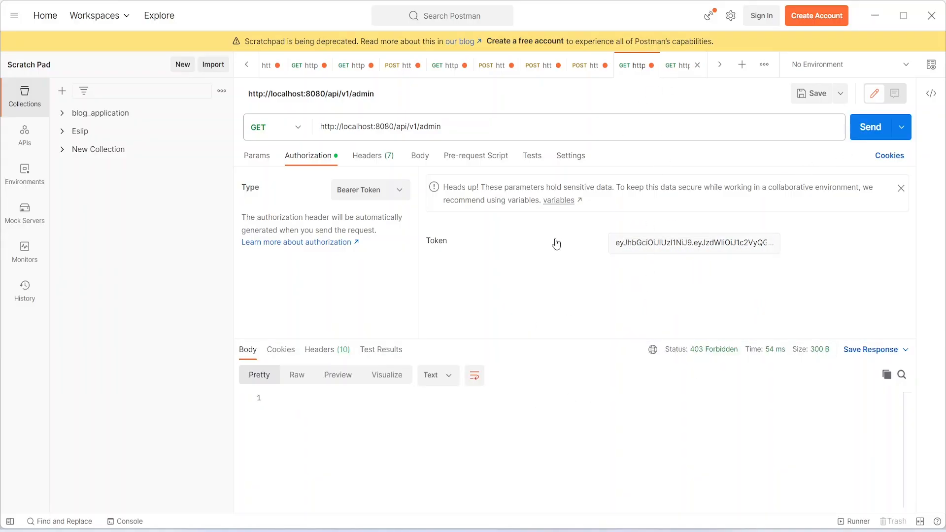
pyautogui.doubleClick(693, 243)
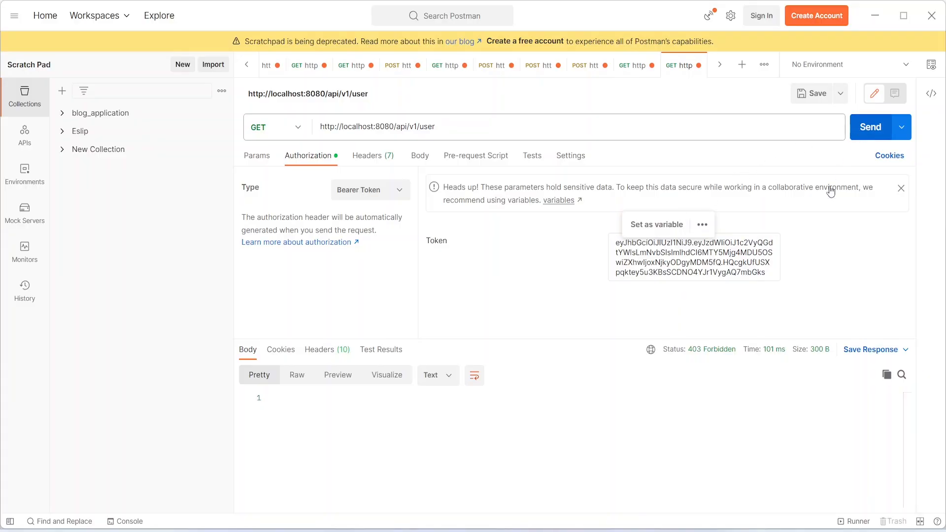
# - Send GET api/v1/user with the user's bearer token and get 200 OK "Hi User"
pyautogui.click(871, 127)
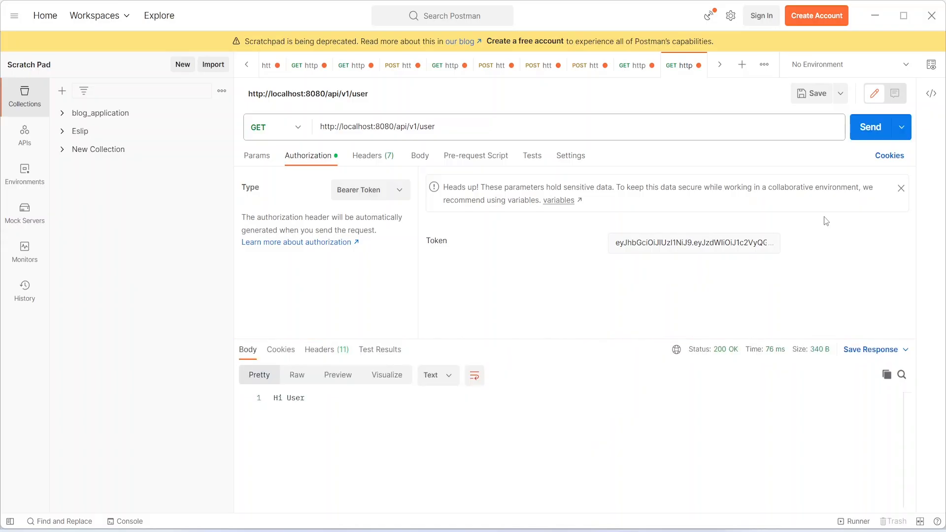